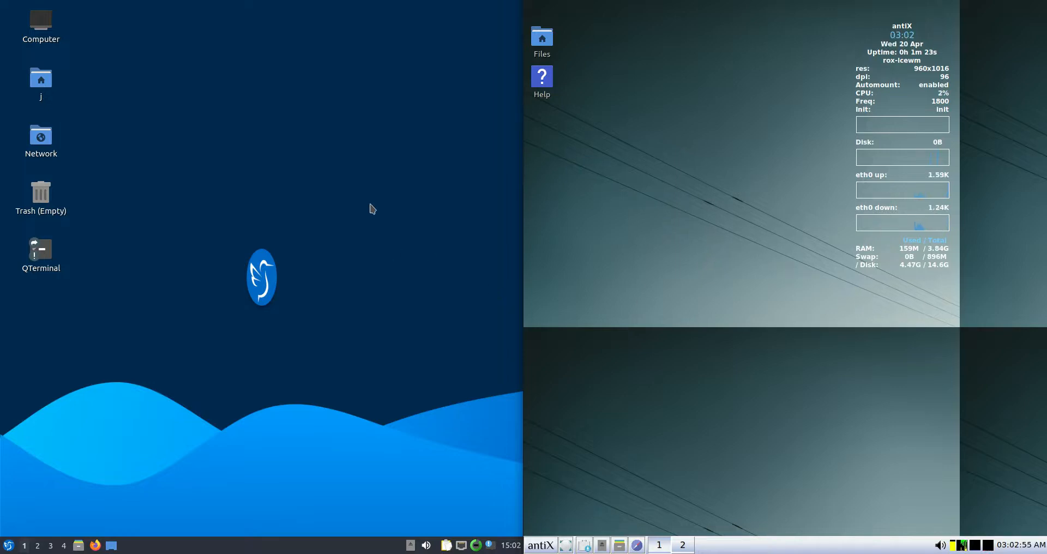
mouse_move(194, 115)
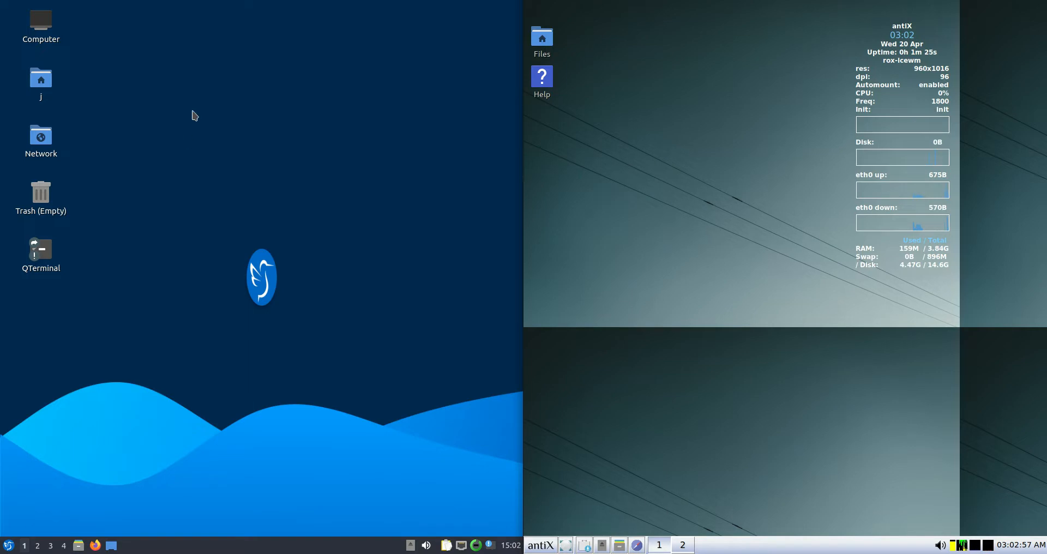
click(8, 545)
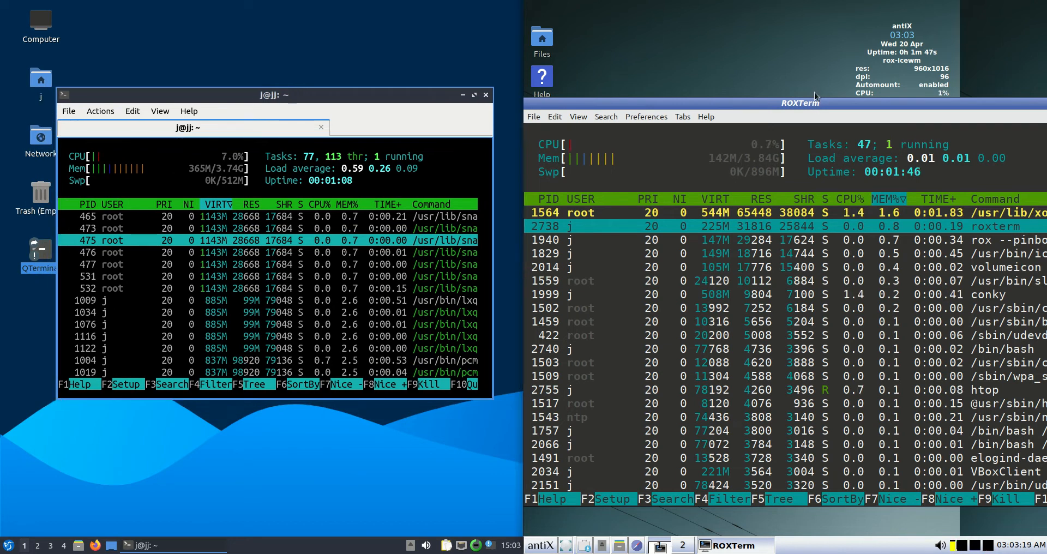
mouse_move(725, 165)
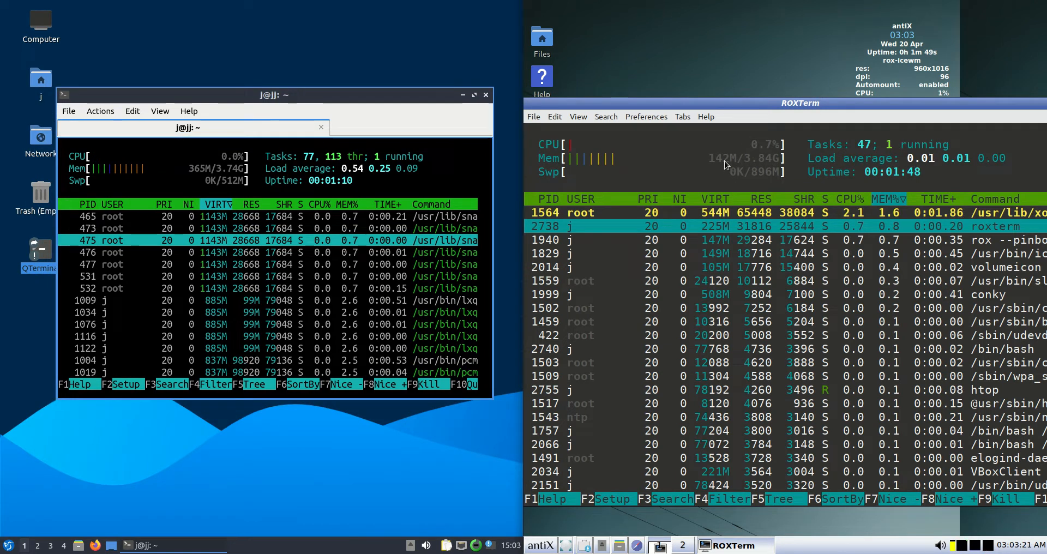
mouse_move(754, 101)
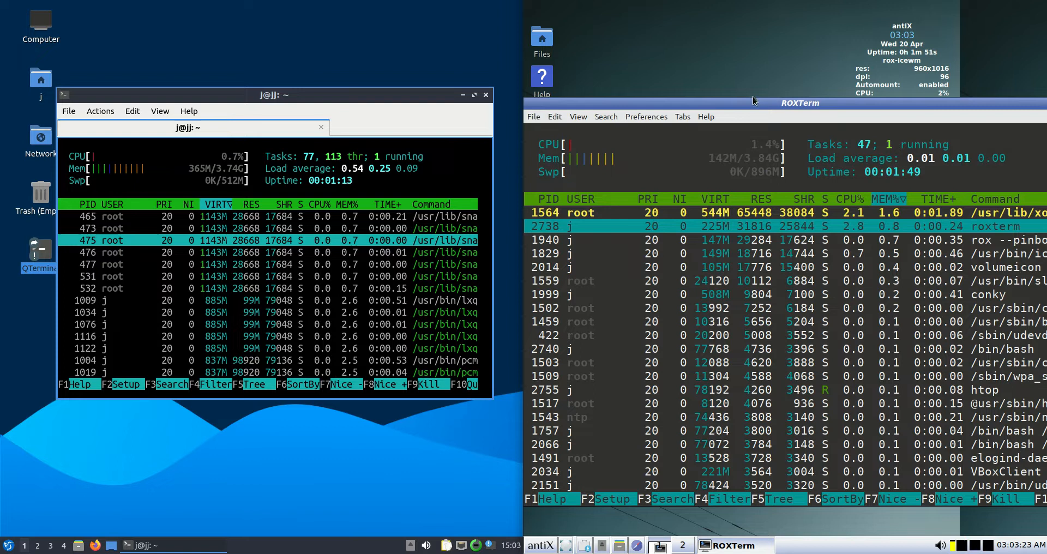